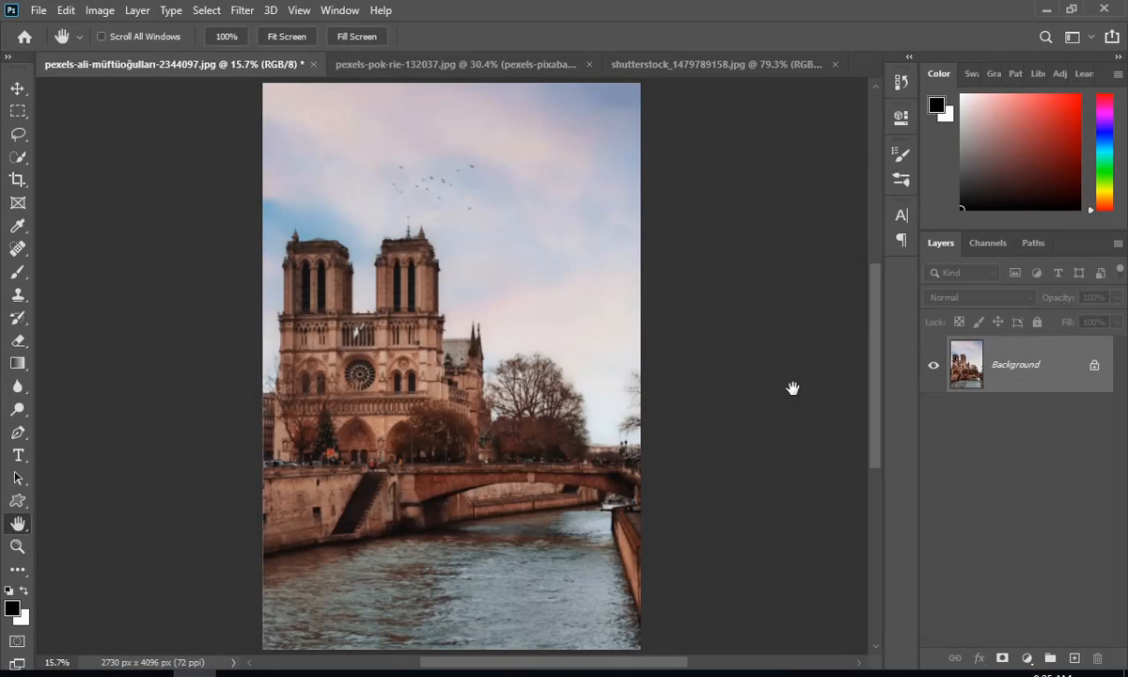
Drag the sunset sky image into the Notre-Dame document as a new layer using the Move tool.
click(715, 64)
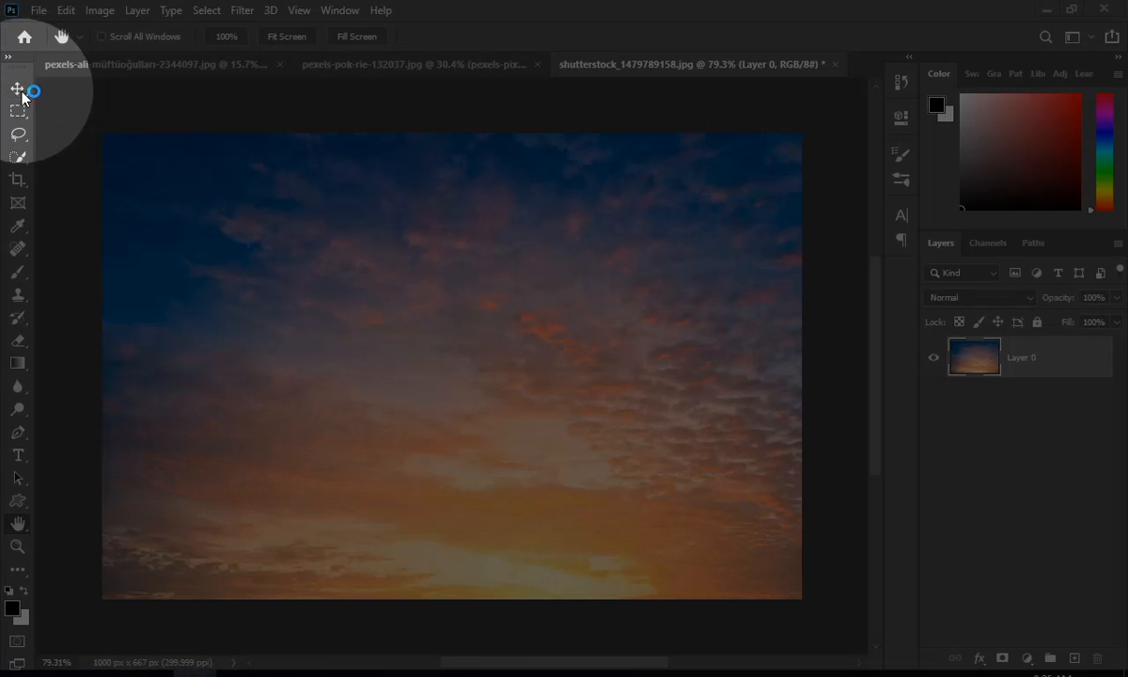
click(19, 88)
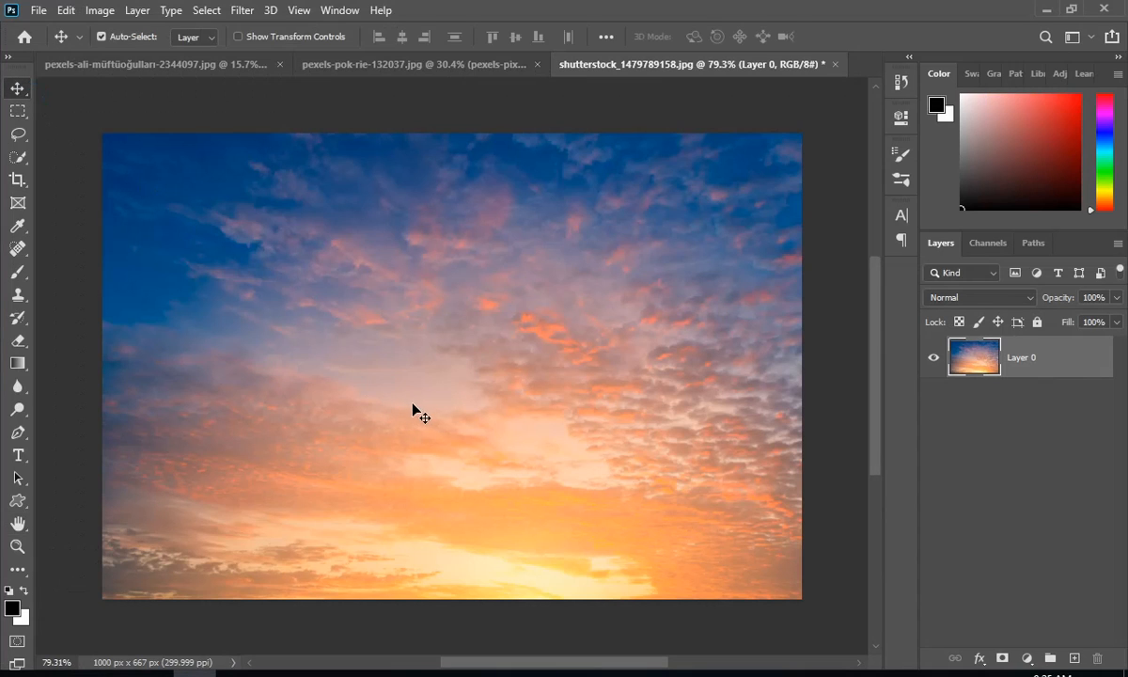
click(150, 64)
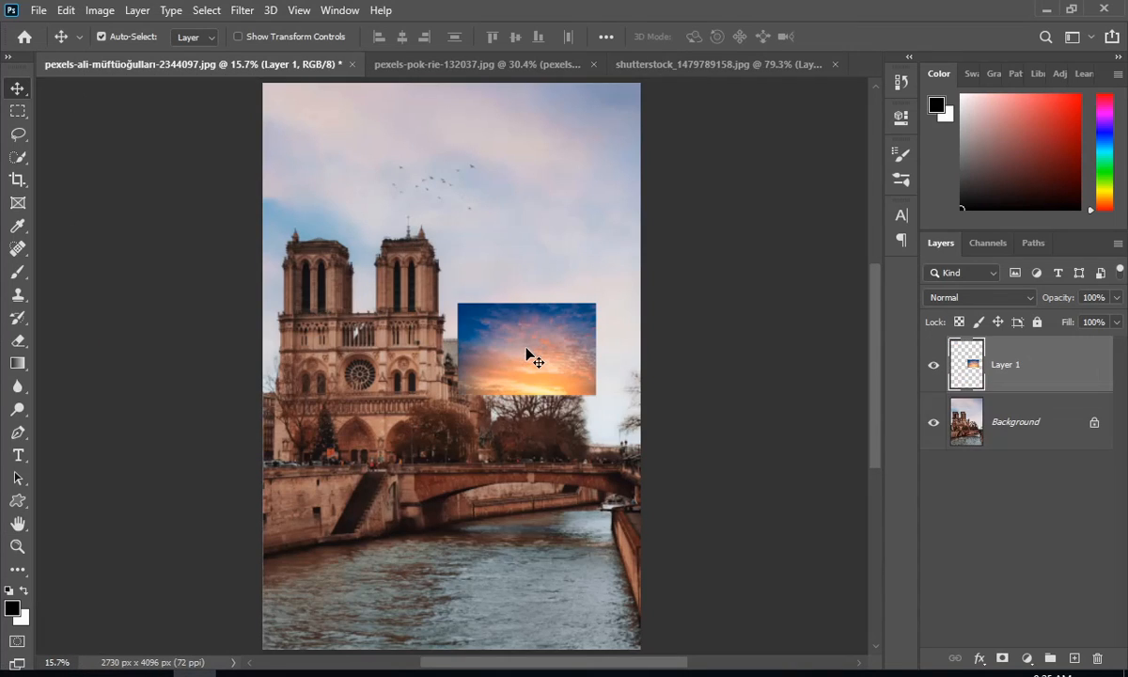
Free-transform the sky layer to span the full width and cover the photo's upper part.
key(ctrl+t)
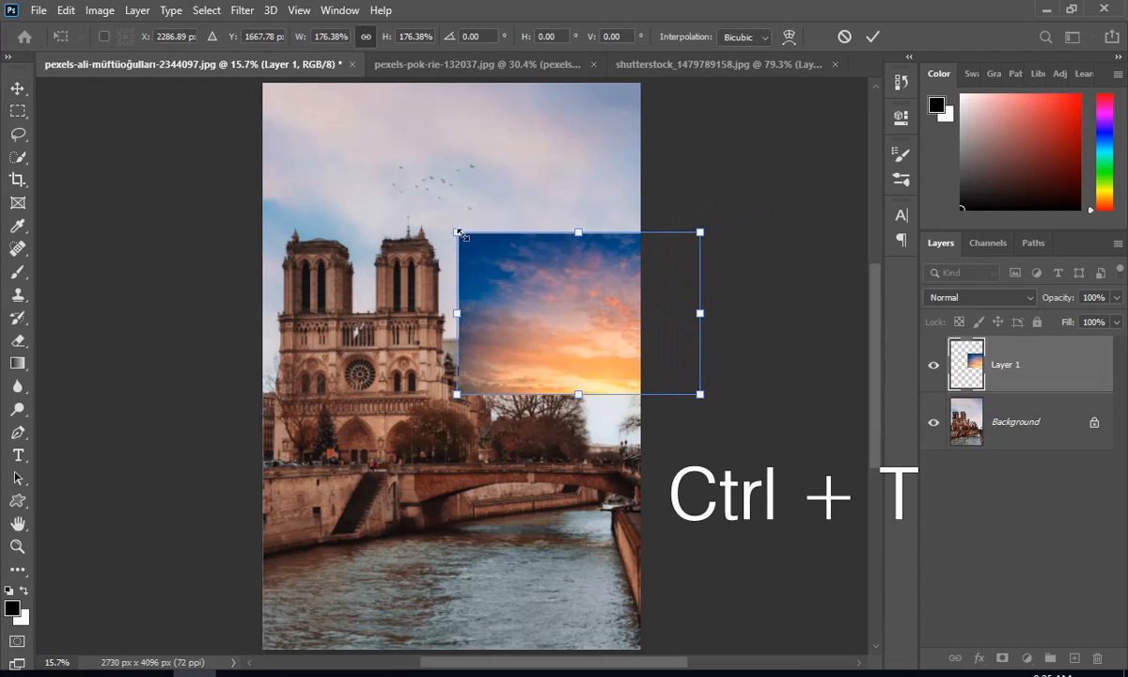
drag(459, 233, 235, 113)
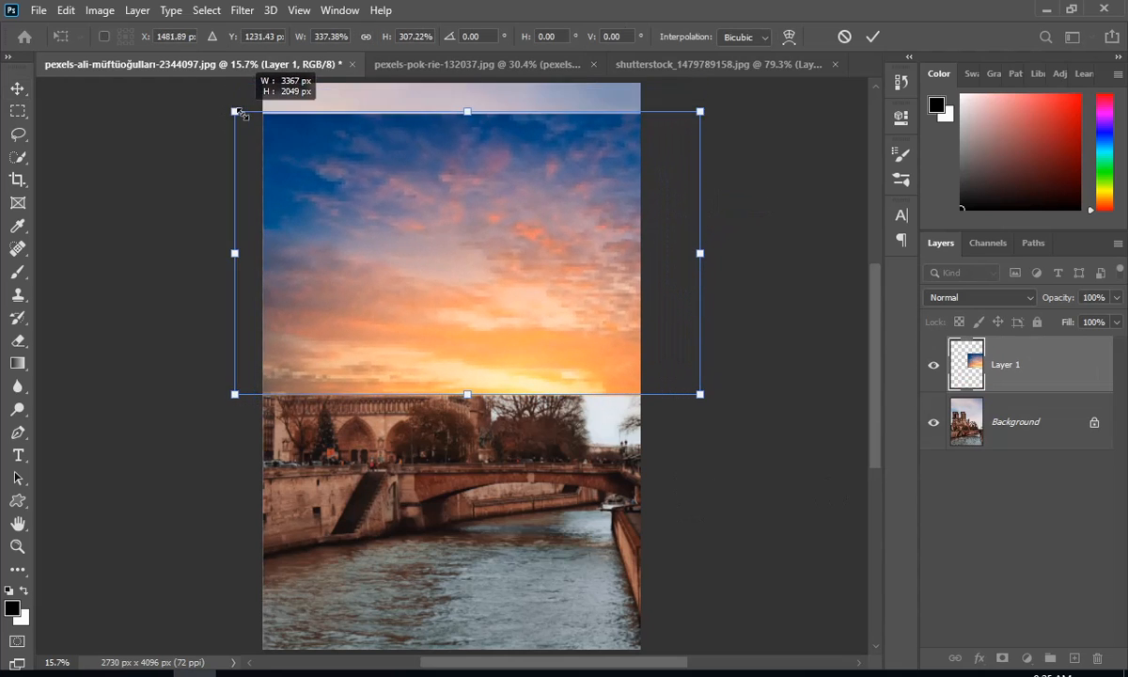
drag(235, 113, 263, 83)
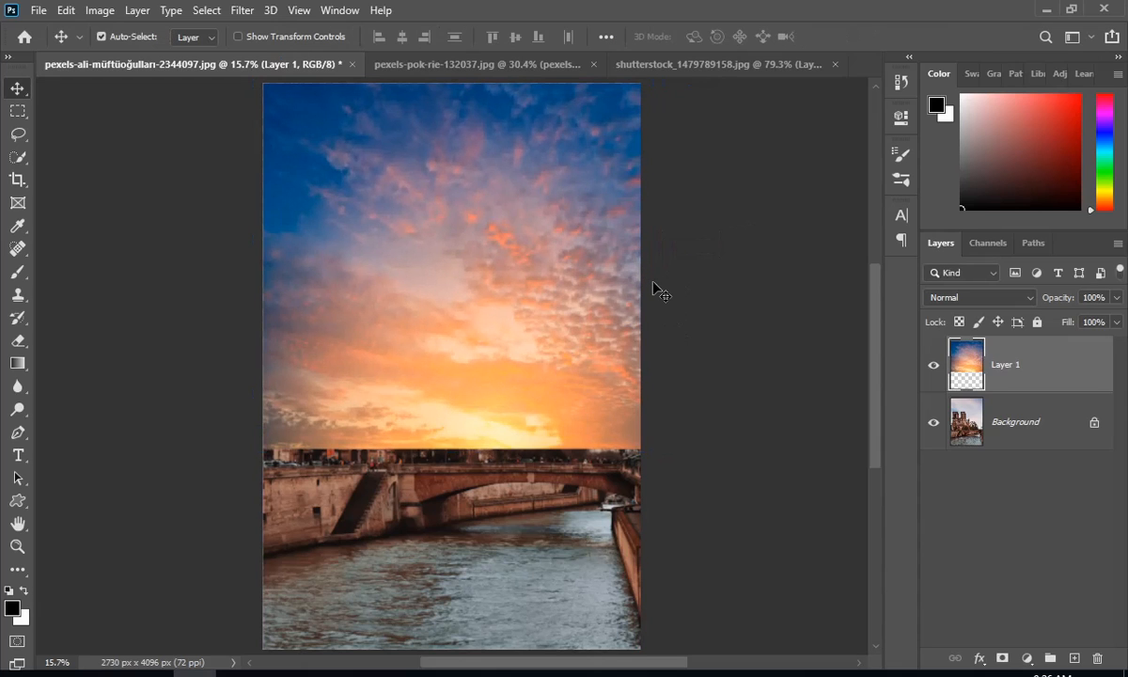
Duplicate the sky layer with Ctrl+J so two identical sky layers sit over the background.
key(ctrl+j)
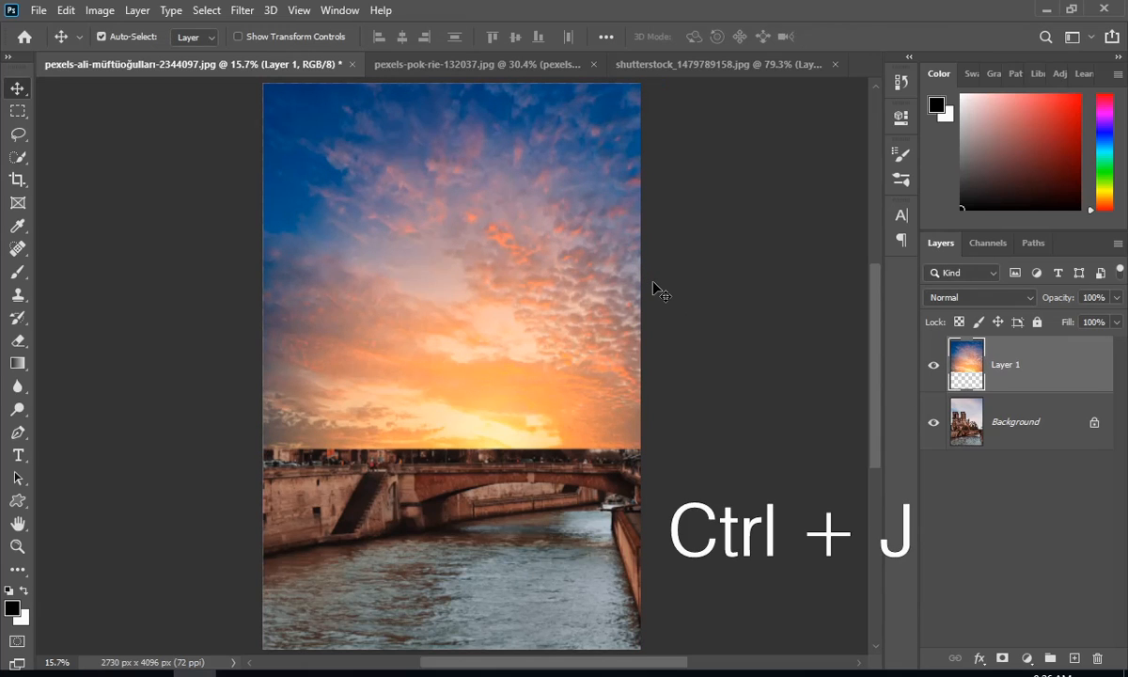
key(Ctrl+J)
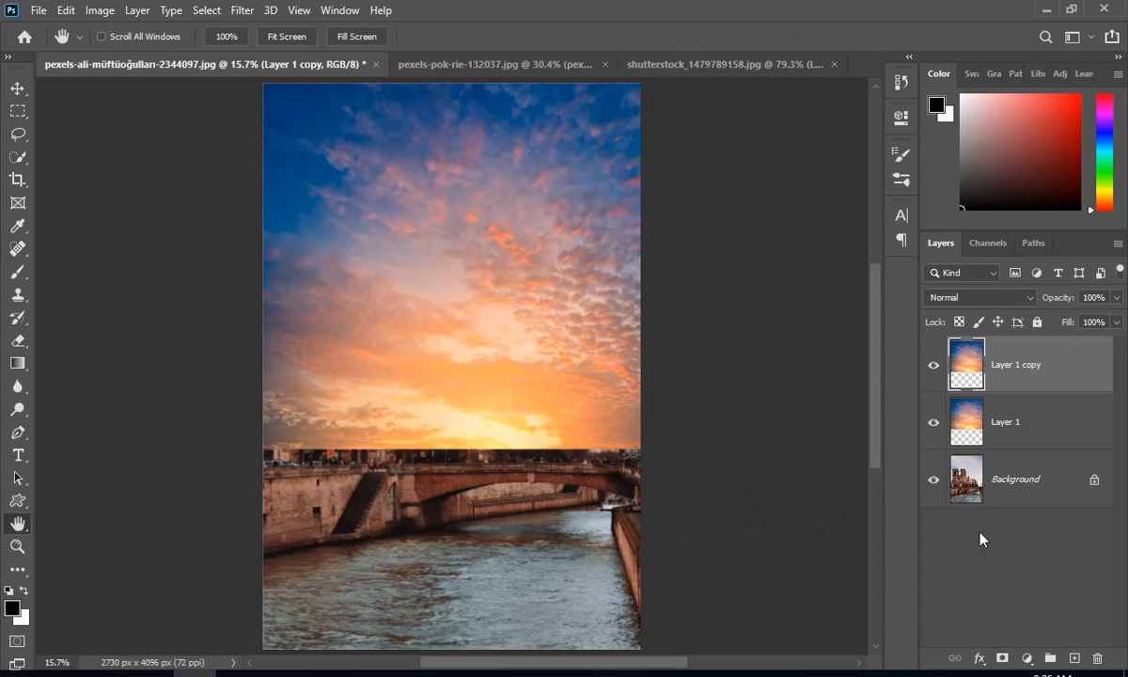
mouse_move(1004, 393)
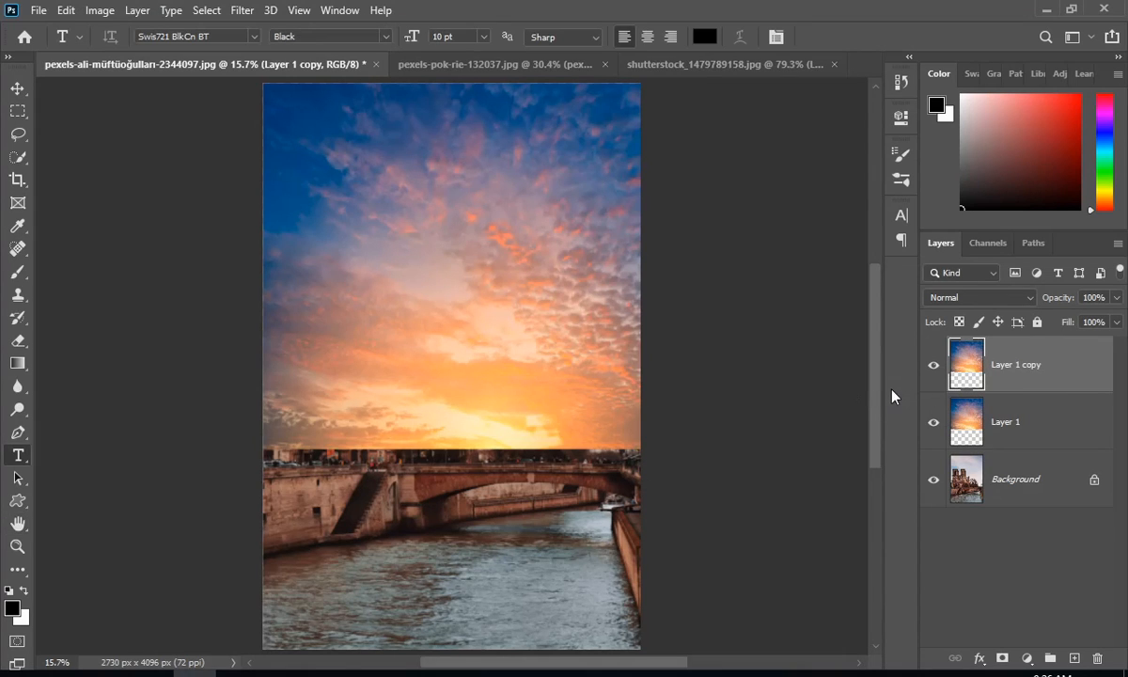
Flip the sky copy vertically and scale it below the horizon as a mirrored water reflection.
key(ctrl+t)
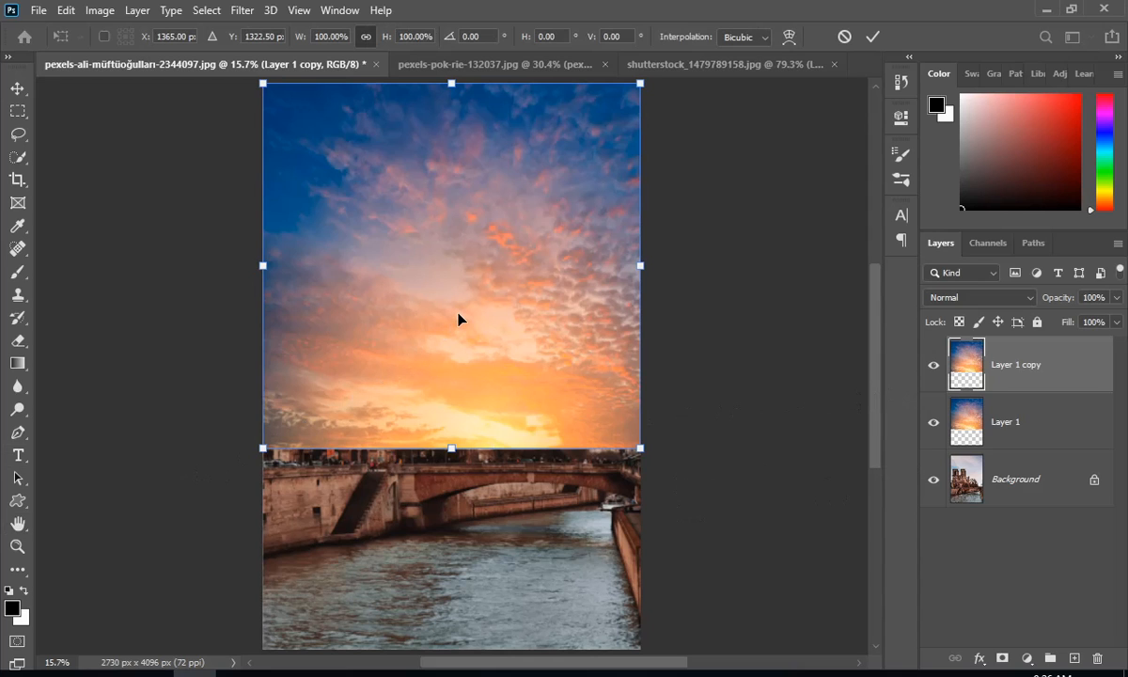
right_click(451, 319)
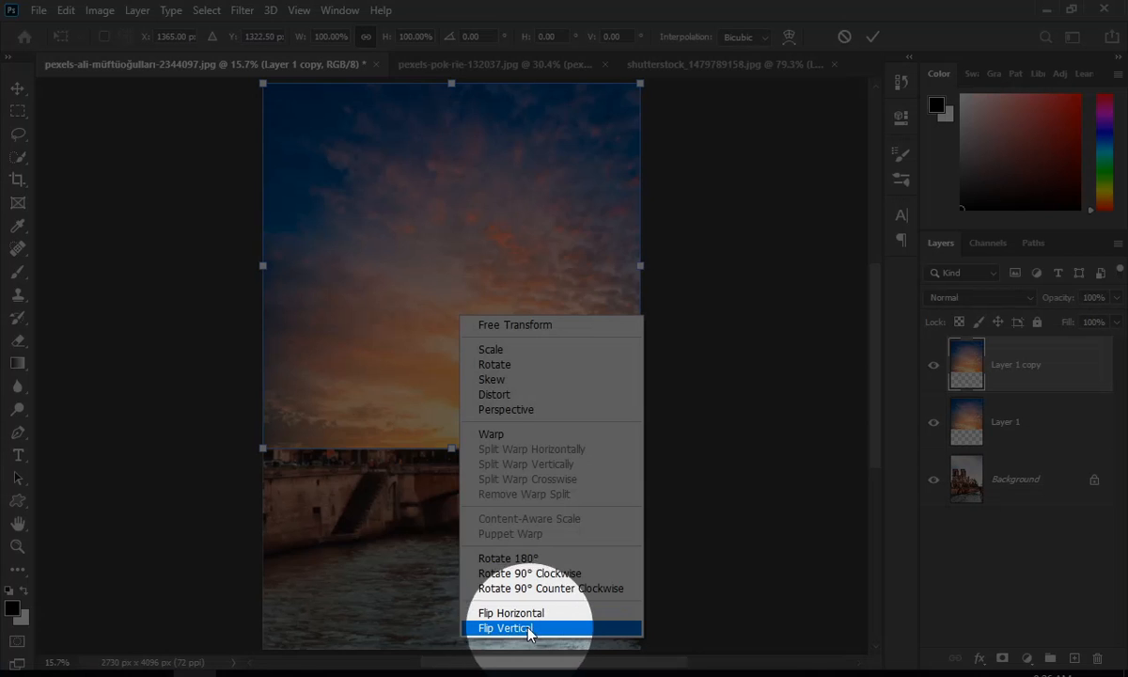
click(506, 628)
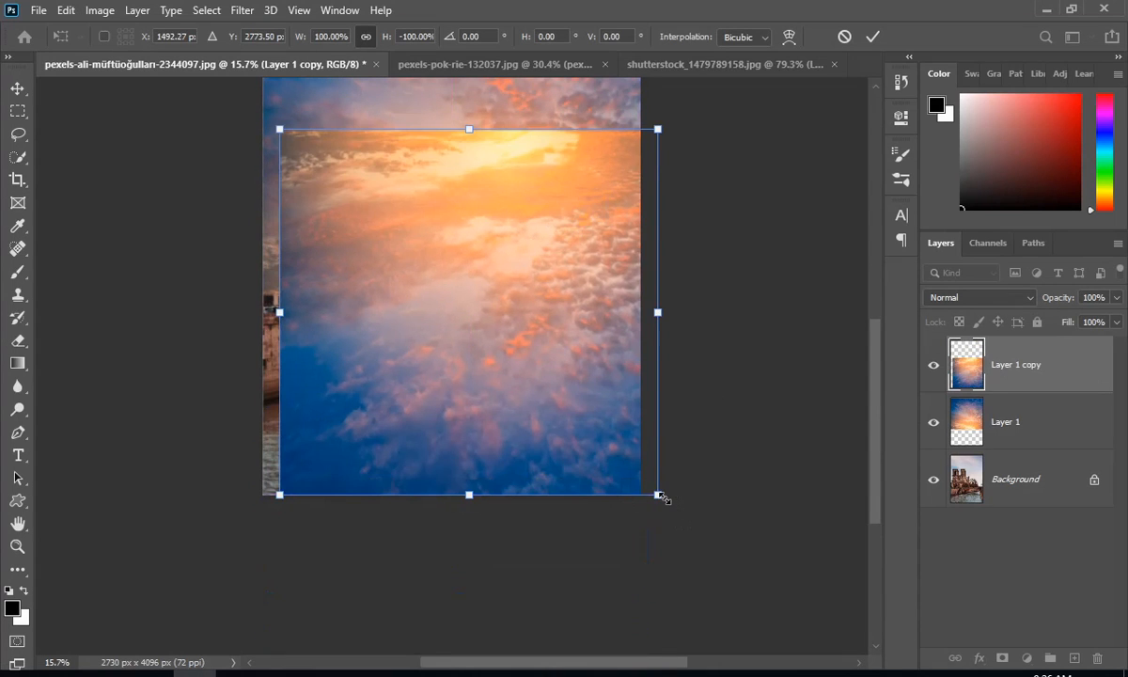
drag(658, 496, 639, 398)
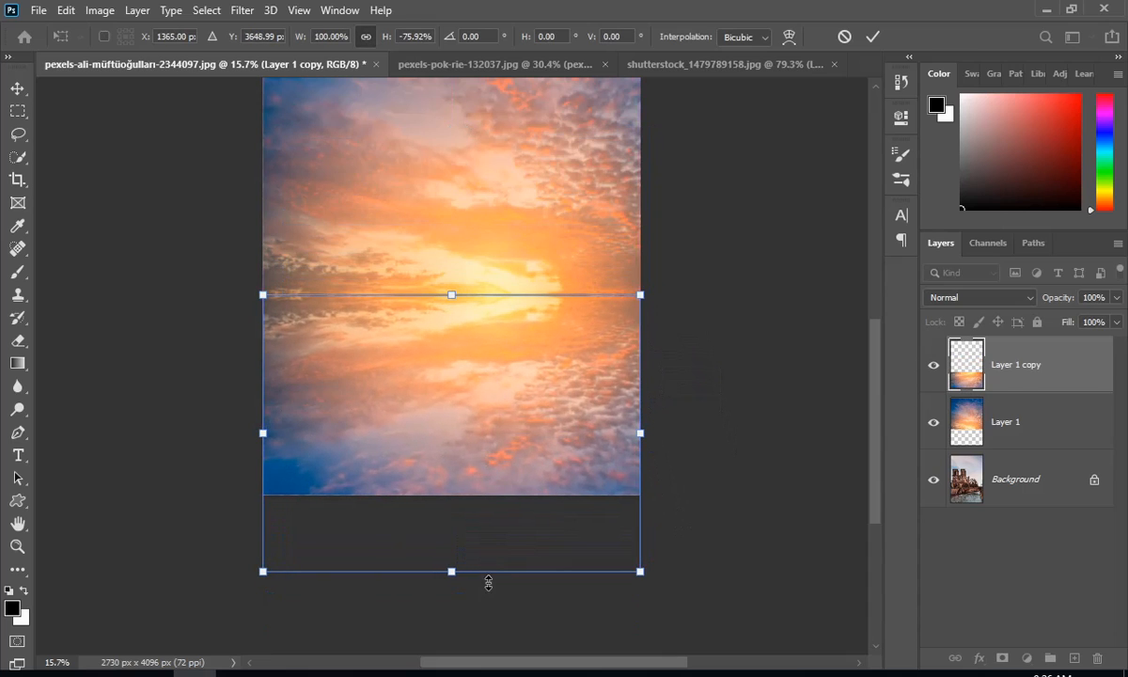
drag(452, 572, 451, 492)
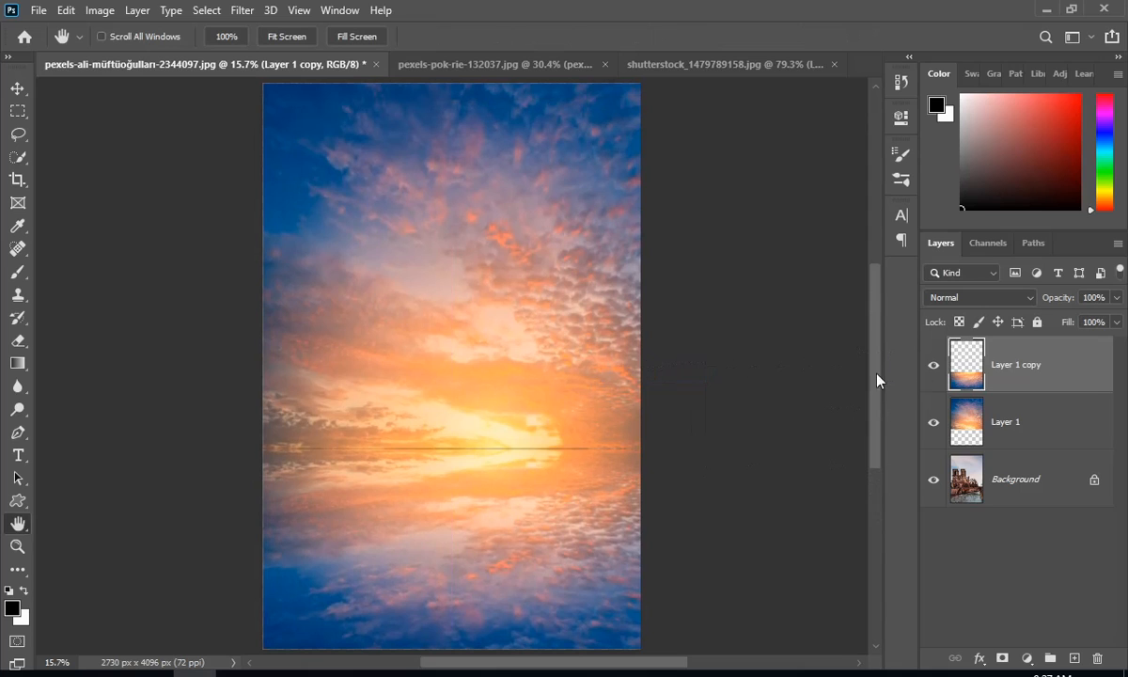
Merge the sky and reflection into one layer and set its blend mode to Multiply.
key(ctrl)
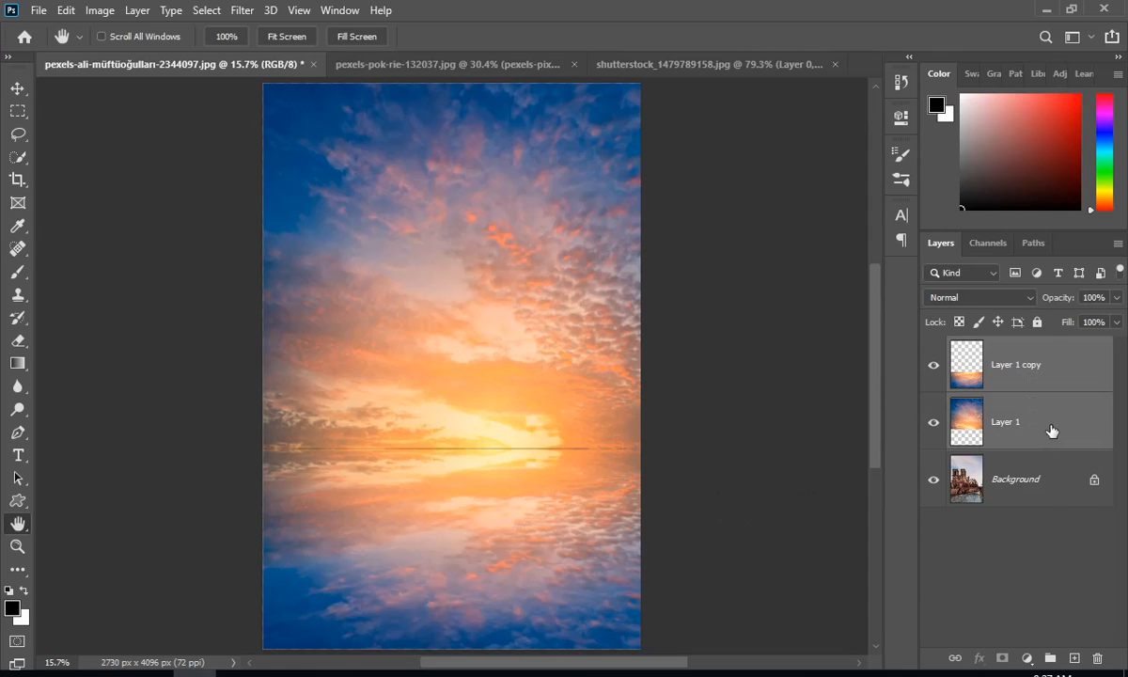
right_click(1004, 421)
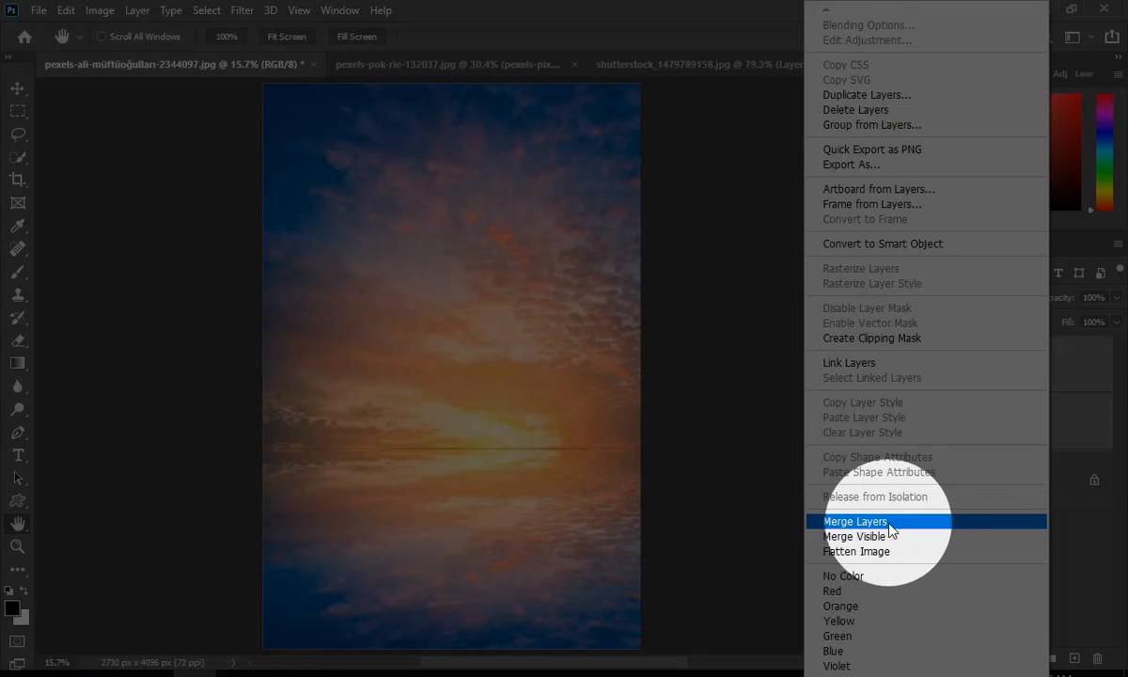
click(854, 521)
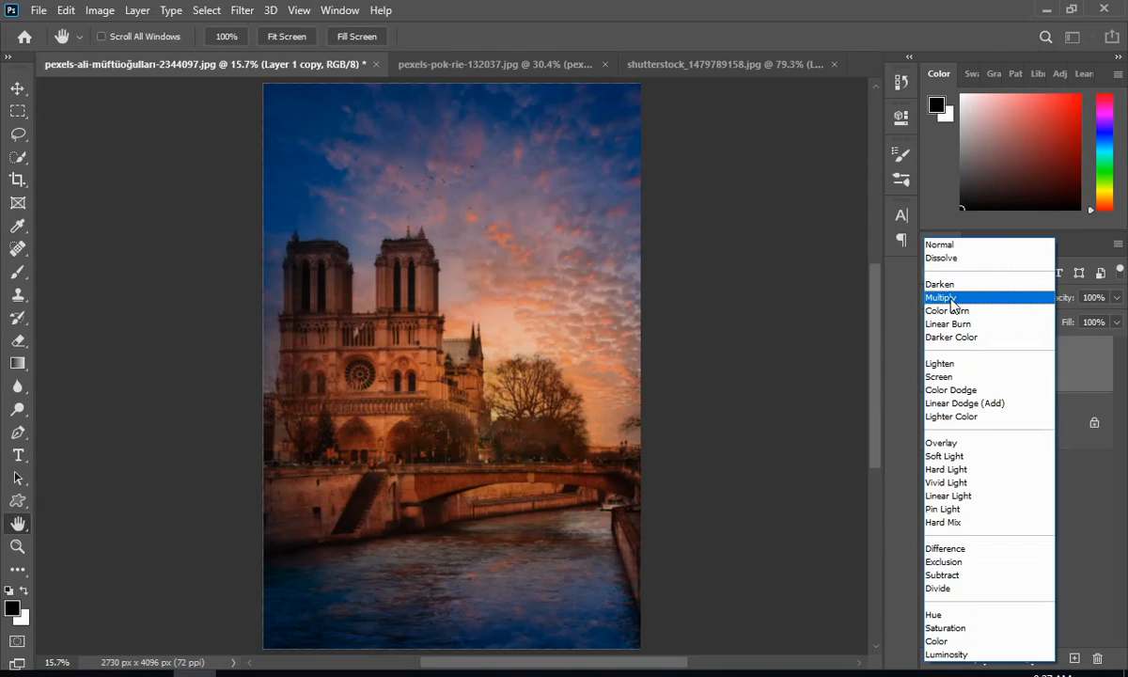
click(944, 297)
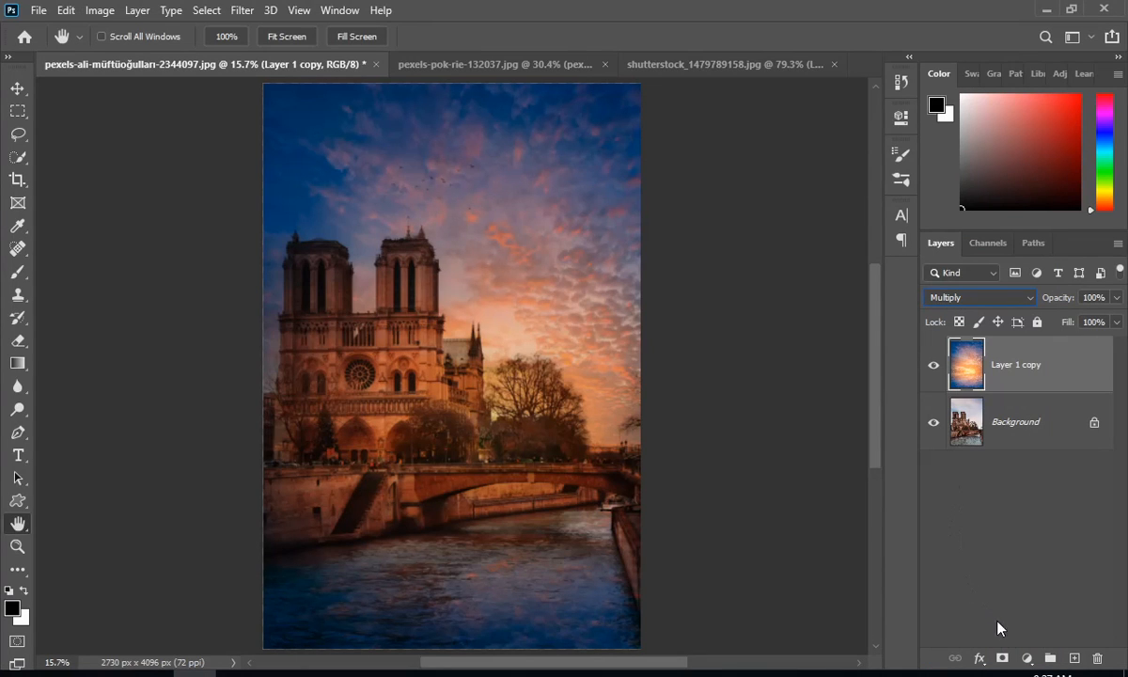
click(1002, 658)
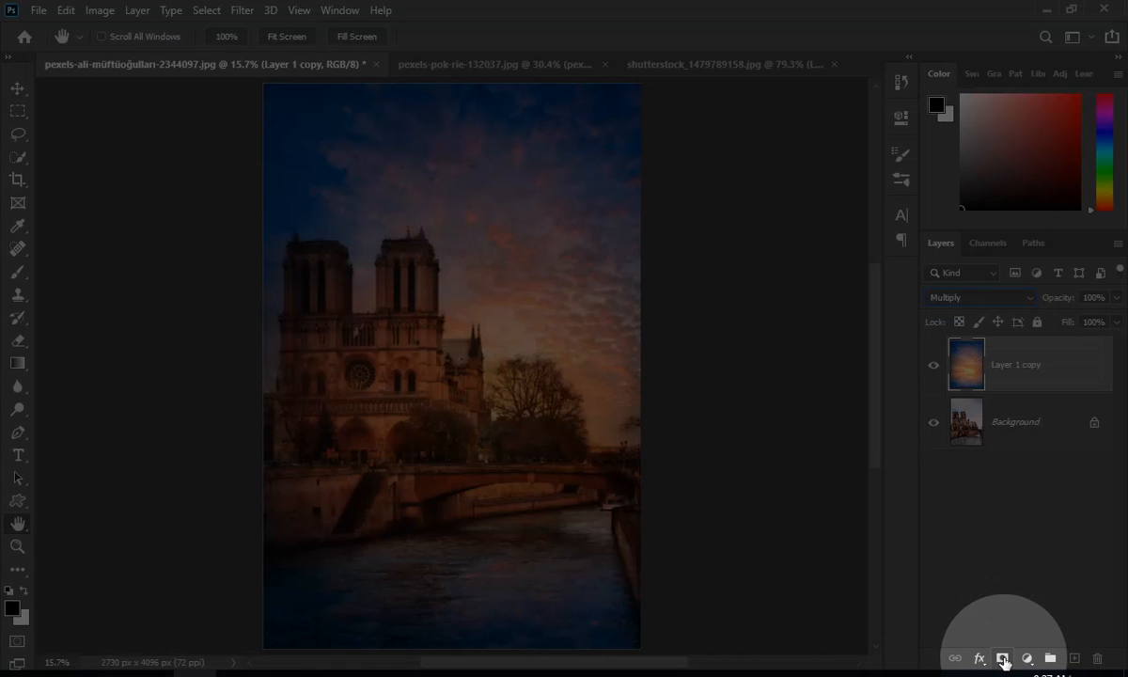
Paint black on the sky layer's mask over the cathedral and trees to restore their tones.
click(1002, 658)
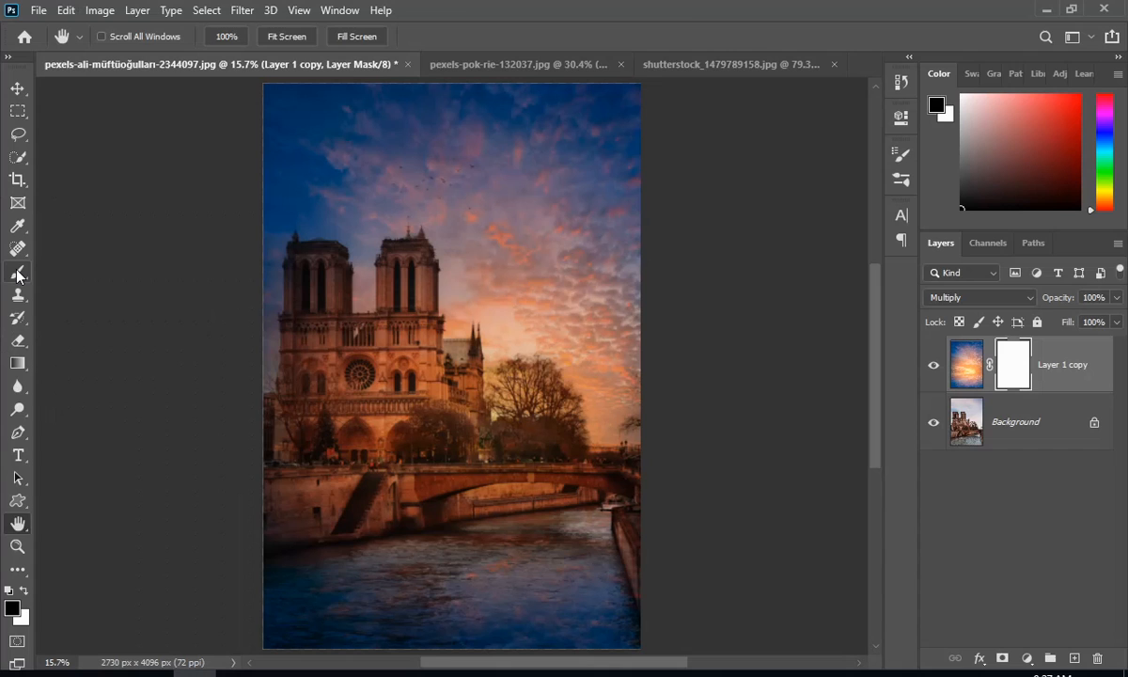
click(17, 273)
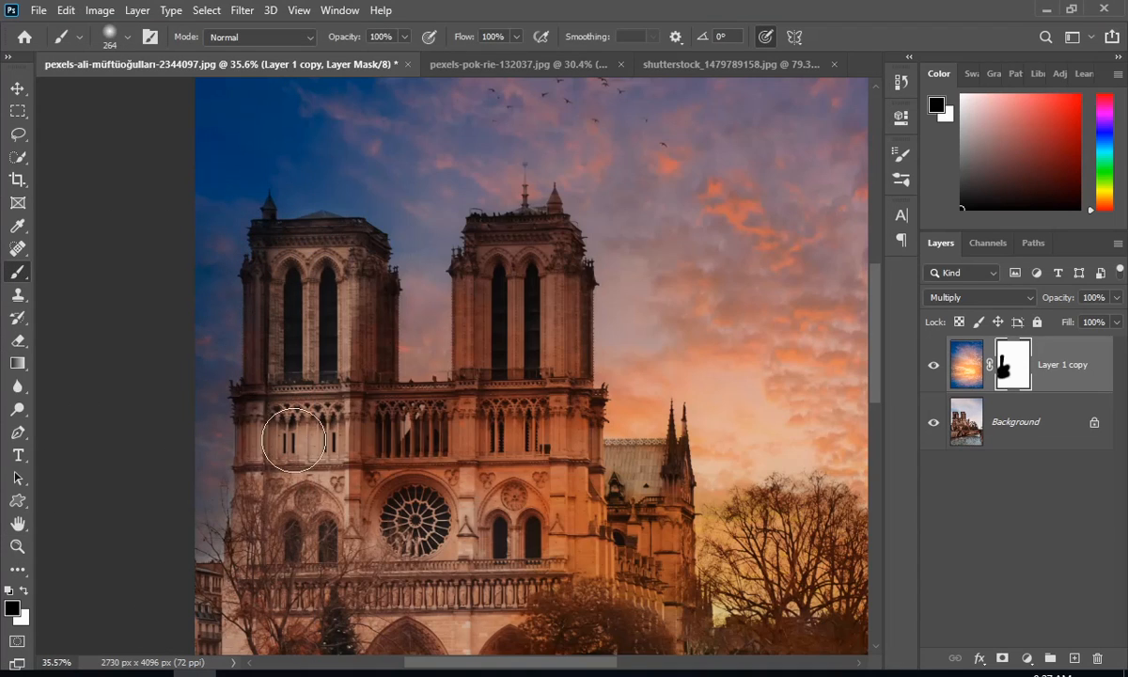
mouse_move(279, 248)
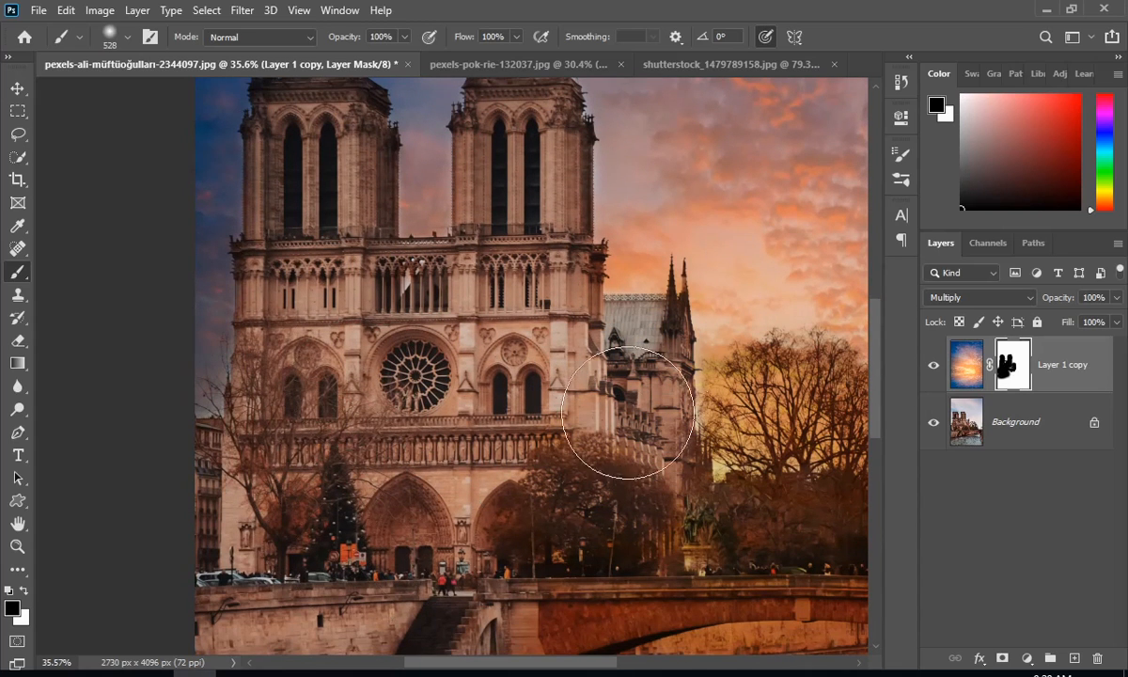
scroll(down, 3)
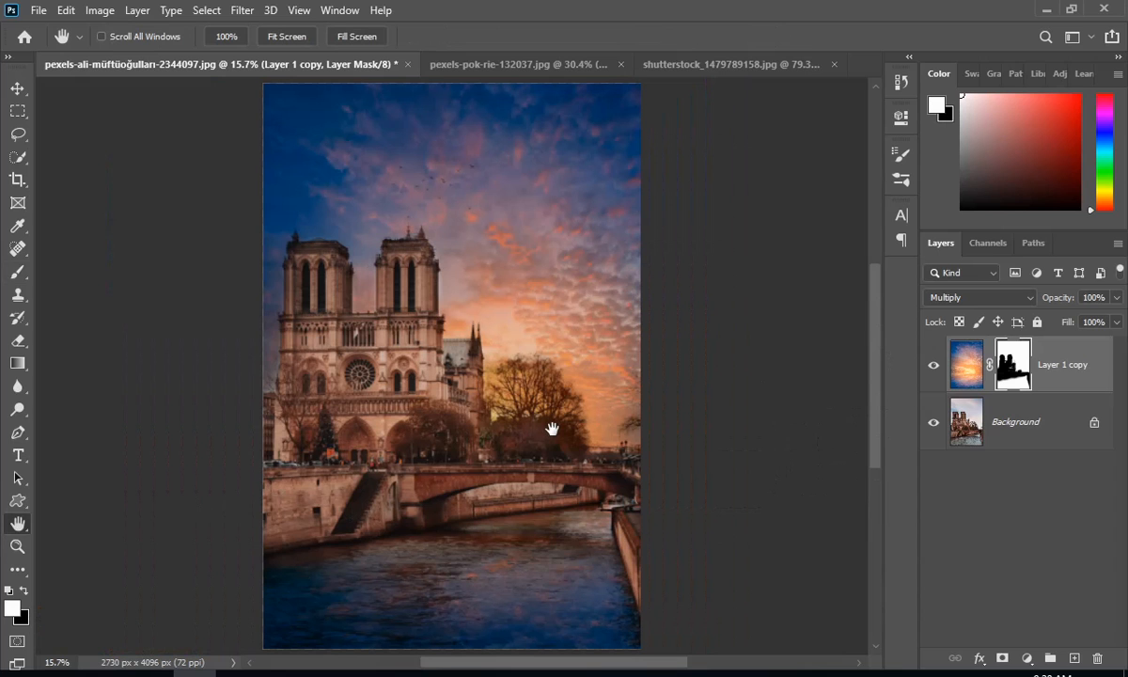
mouse_move(908, 433)
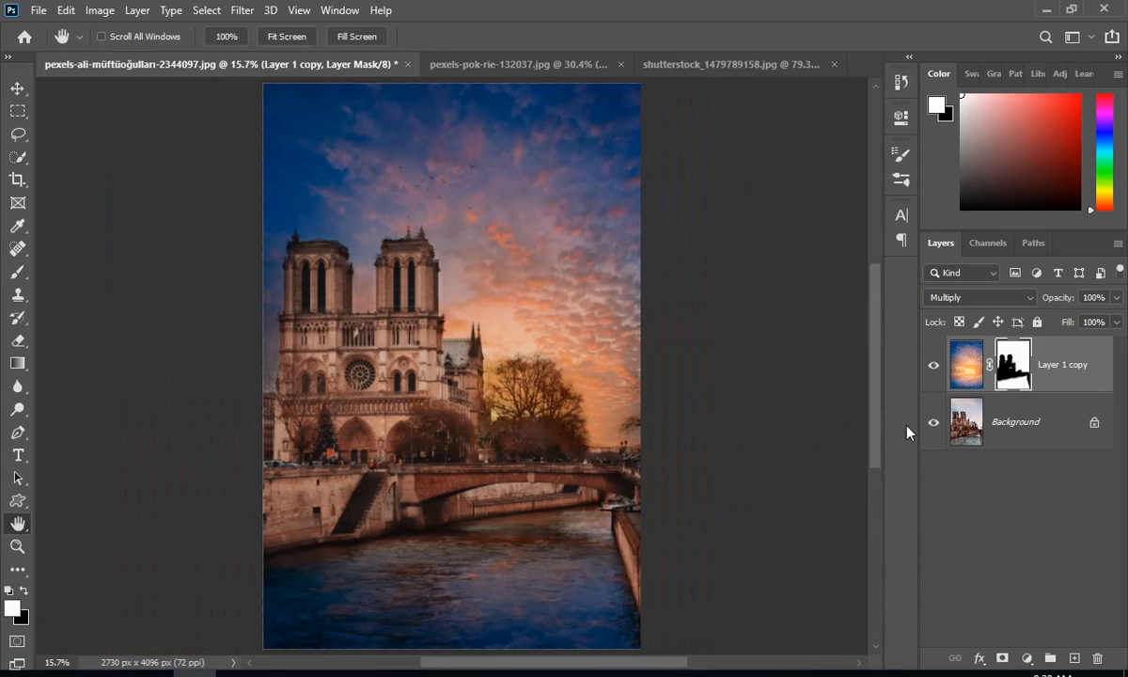
Quick-select the river water beneath the bridge on the Background layer.
click(1015, 421)
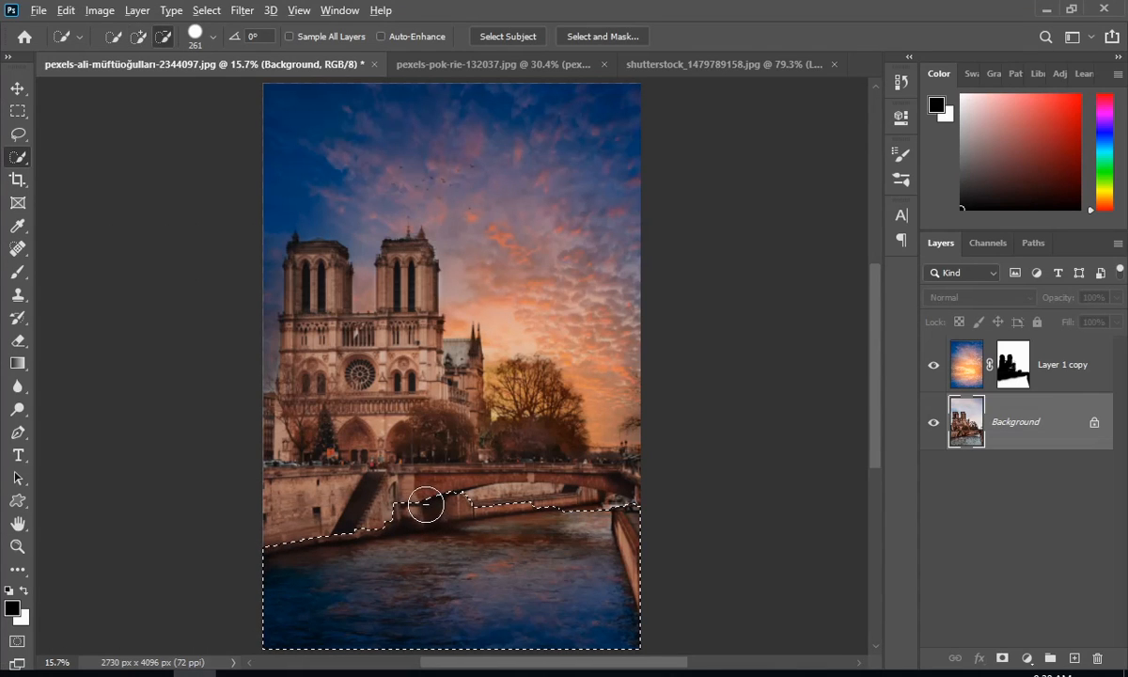
drag(425, 504, 404, 553)
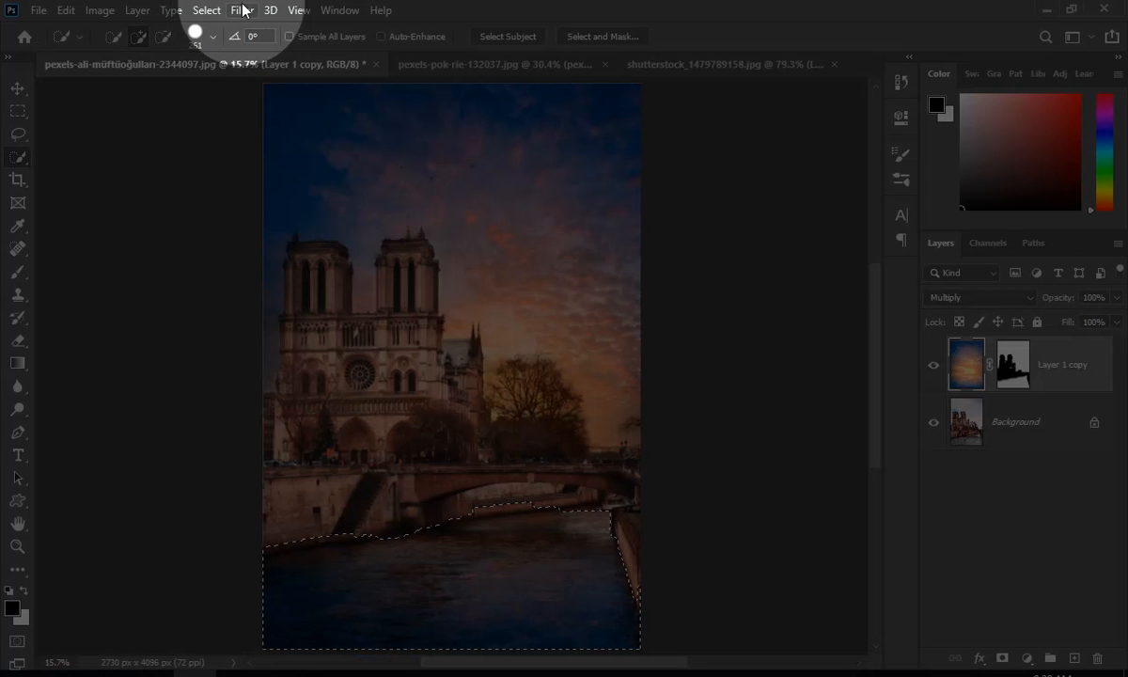
Apply a Gaussian Blur of about 31.8 pixels to the river reflection, then deselect.
click(241, 9)
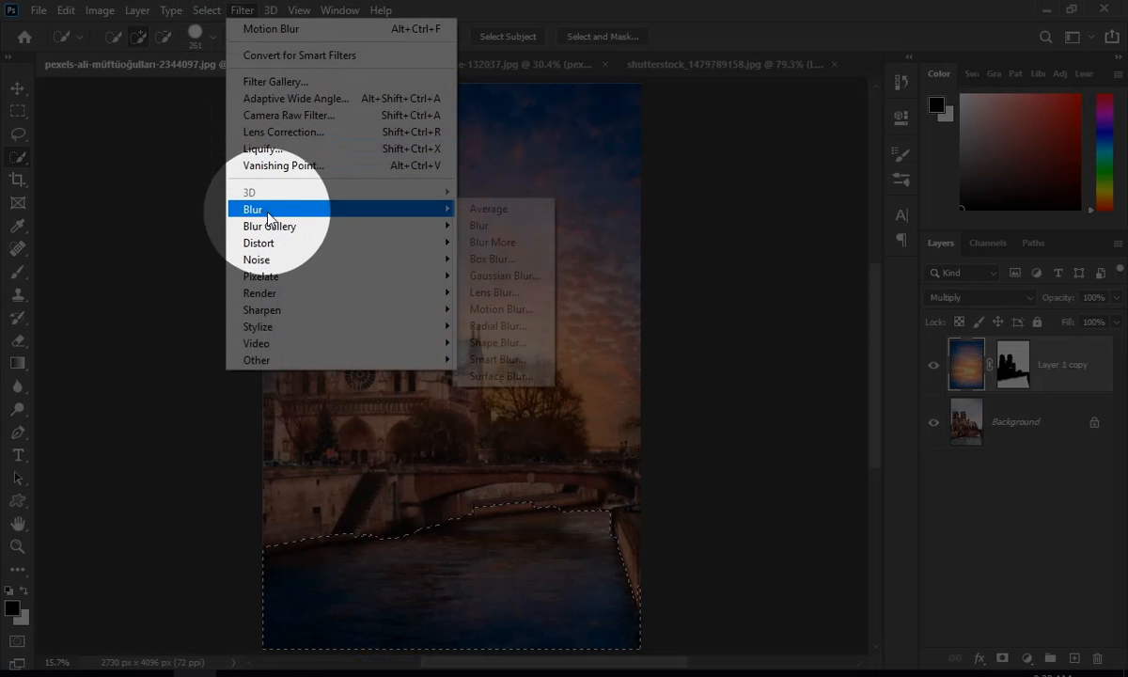
mouse_move(504, 275)
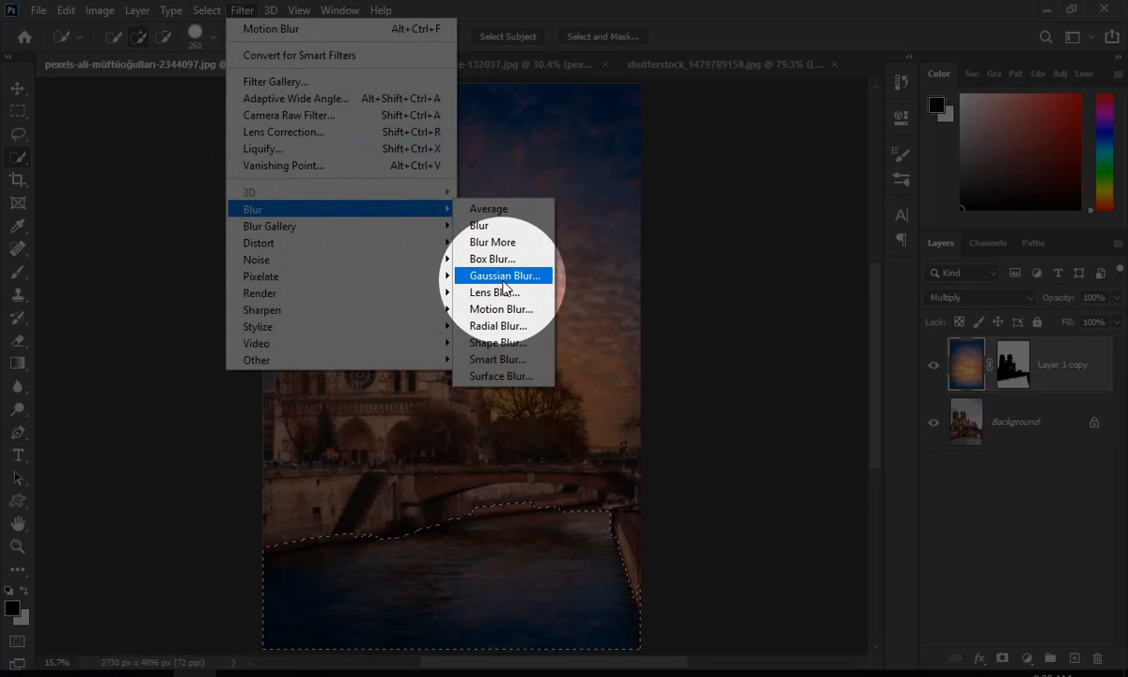
click(504, 275)
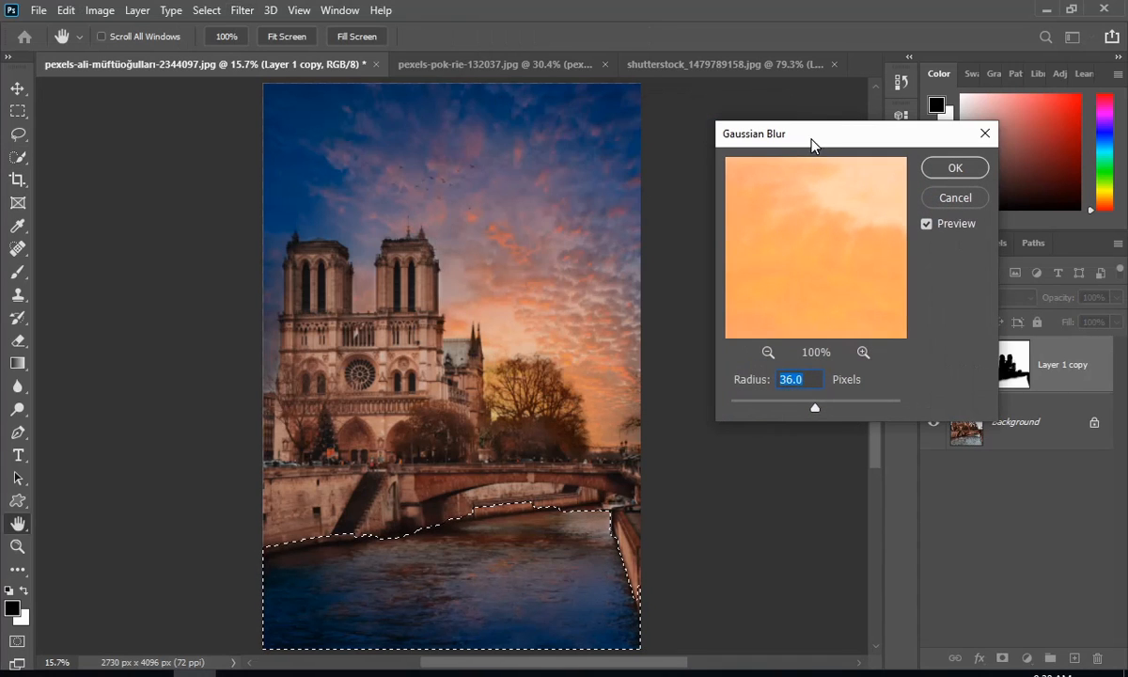
drag(816, 408, 752, 408)
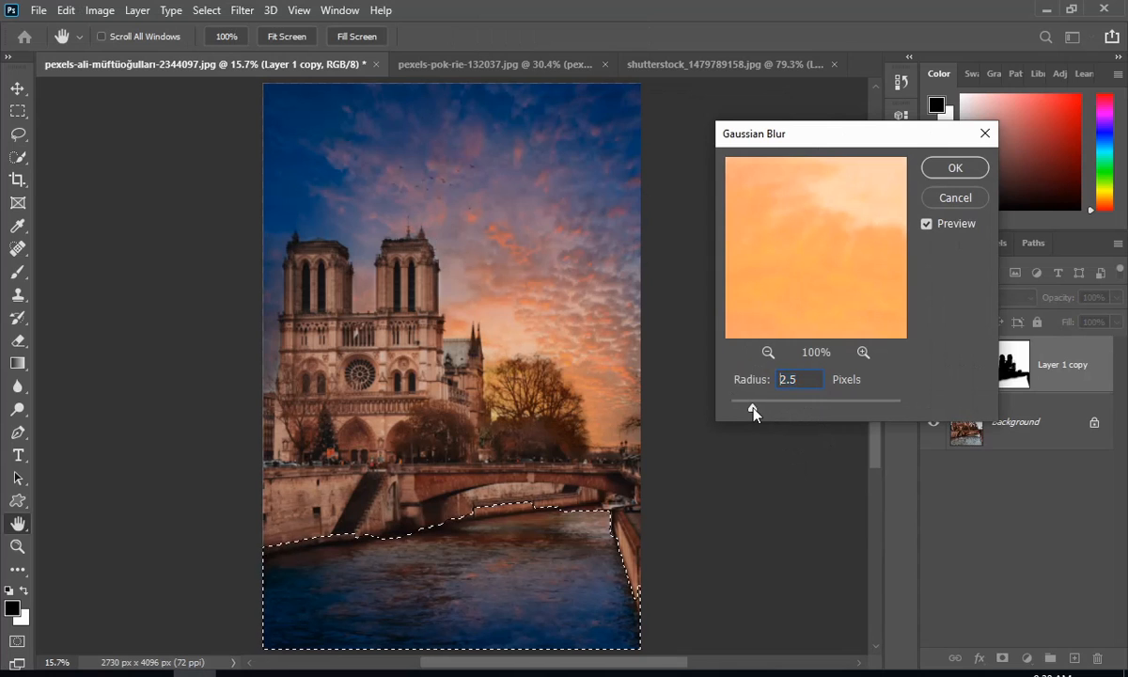
drag(752, 403, 816, 402)
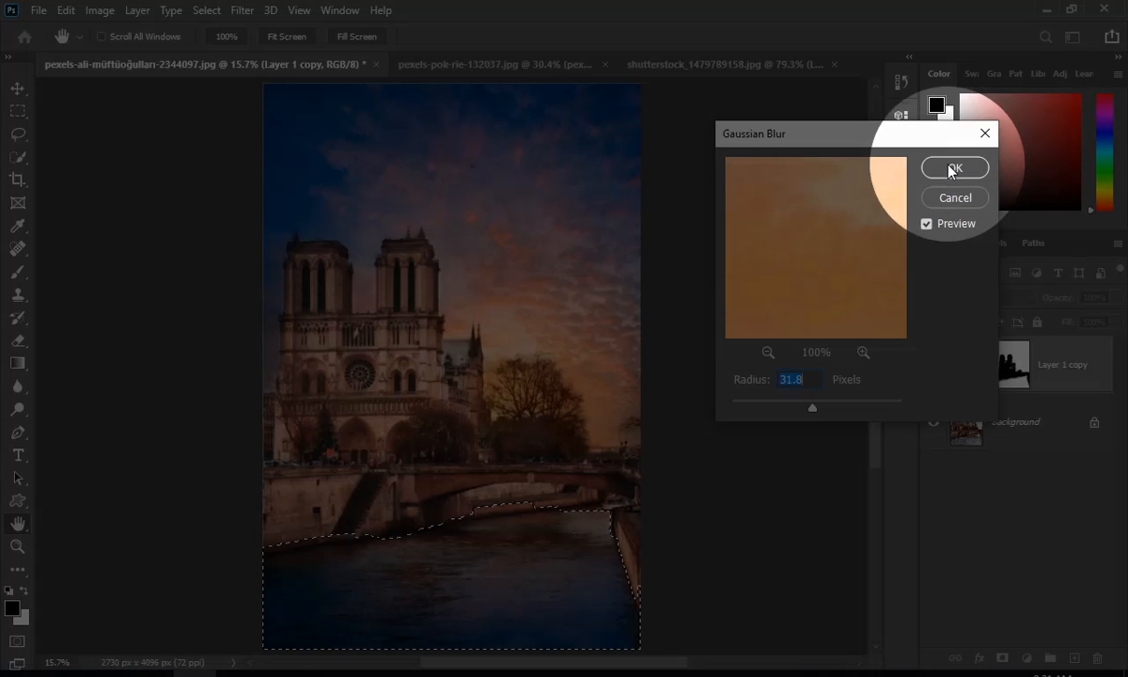
click(956, 168)
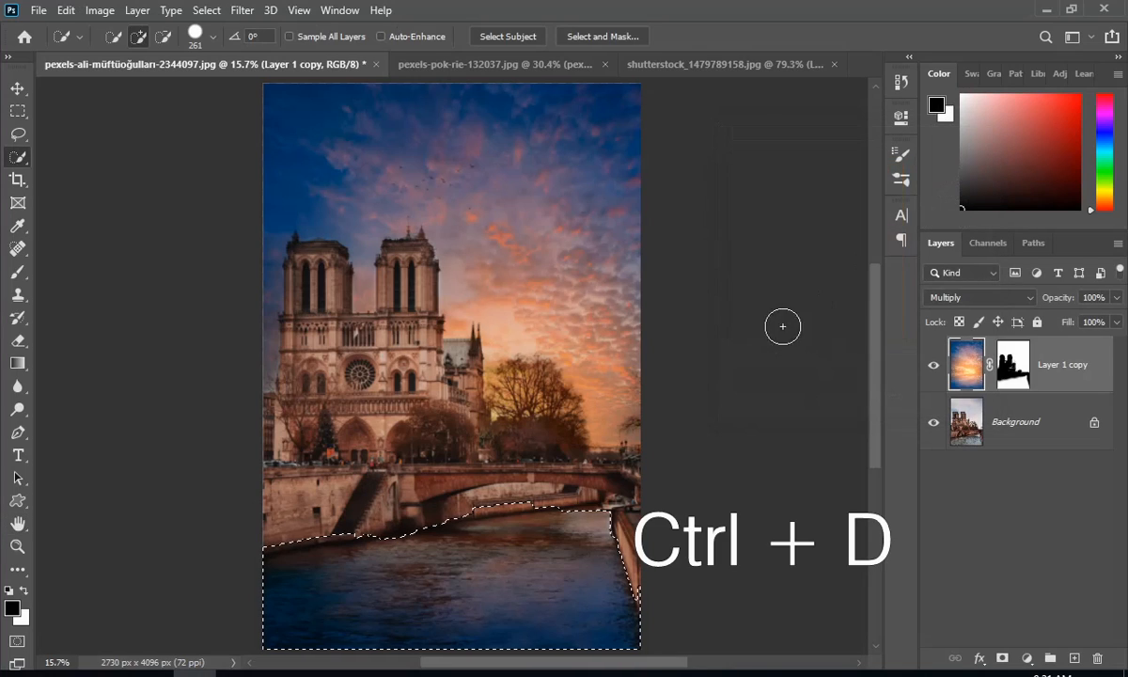
key(ctrl+d)
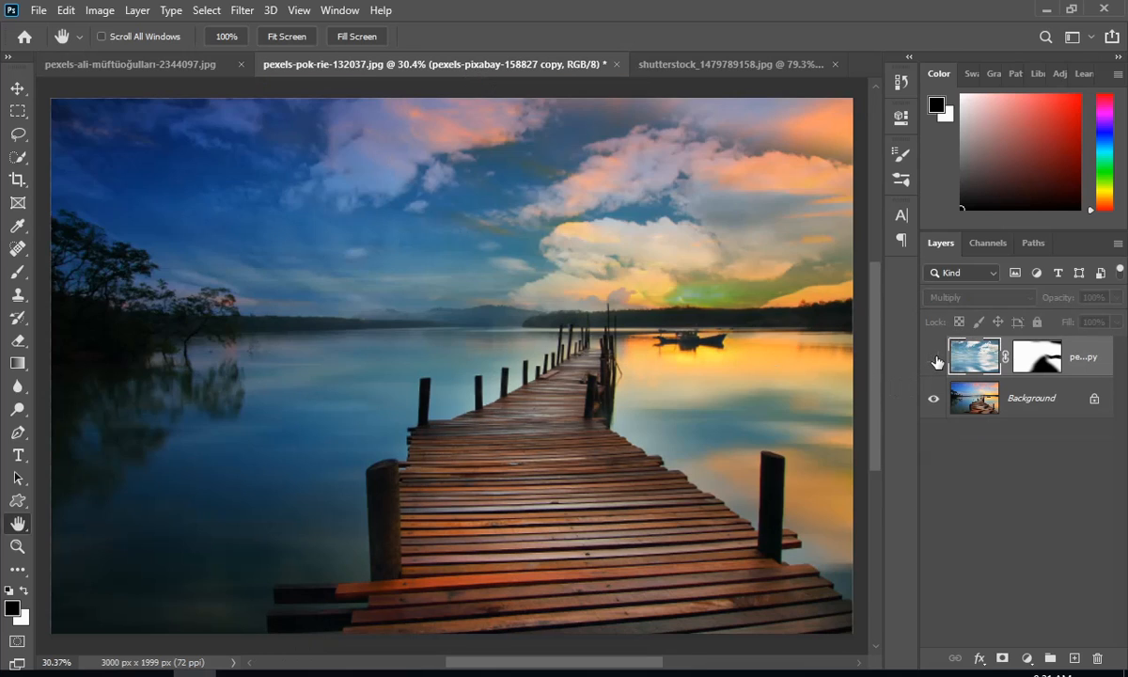
Toggle the pier photo's sky layer visibility off and on to compare with the original.
click(932, 358)
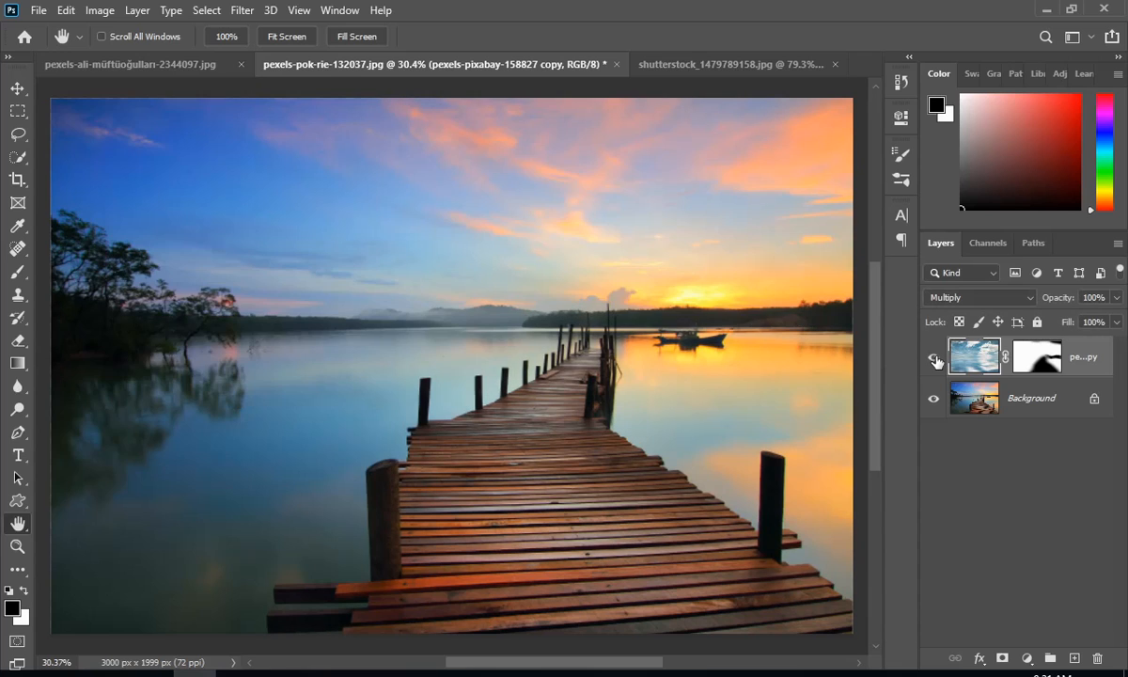
click(934, 360)
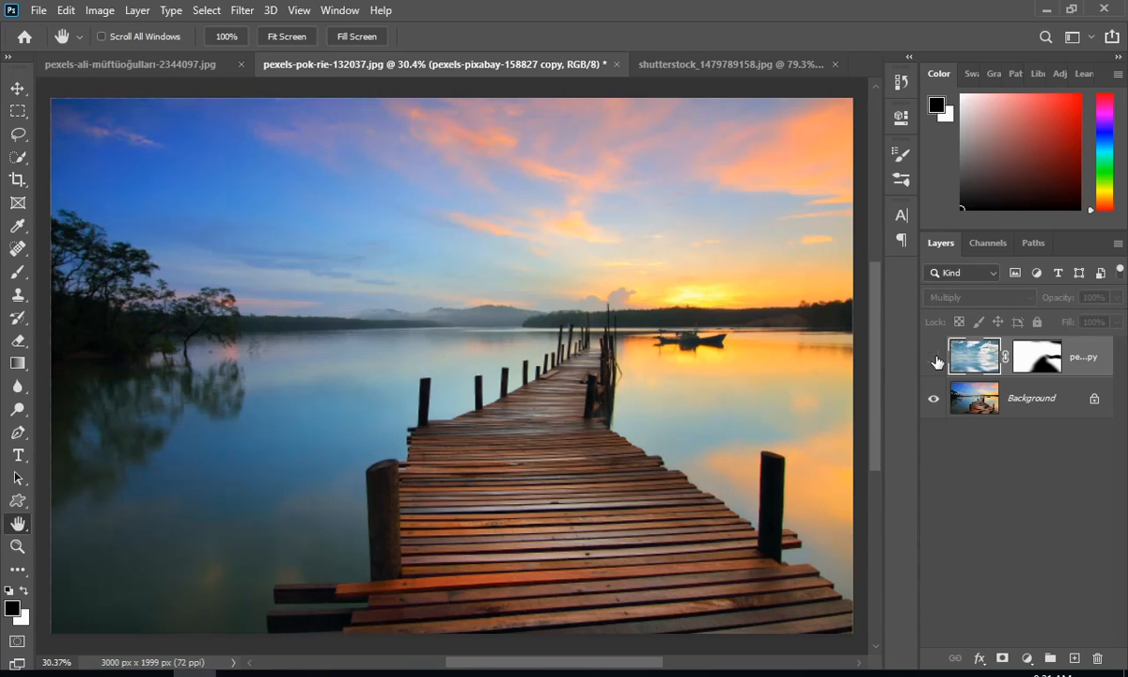